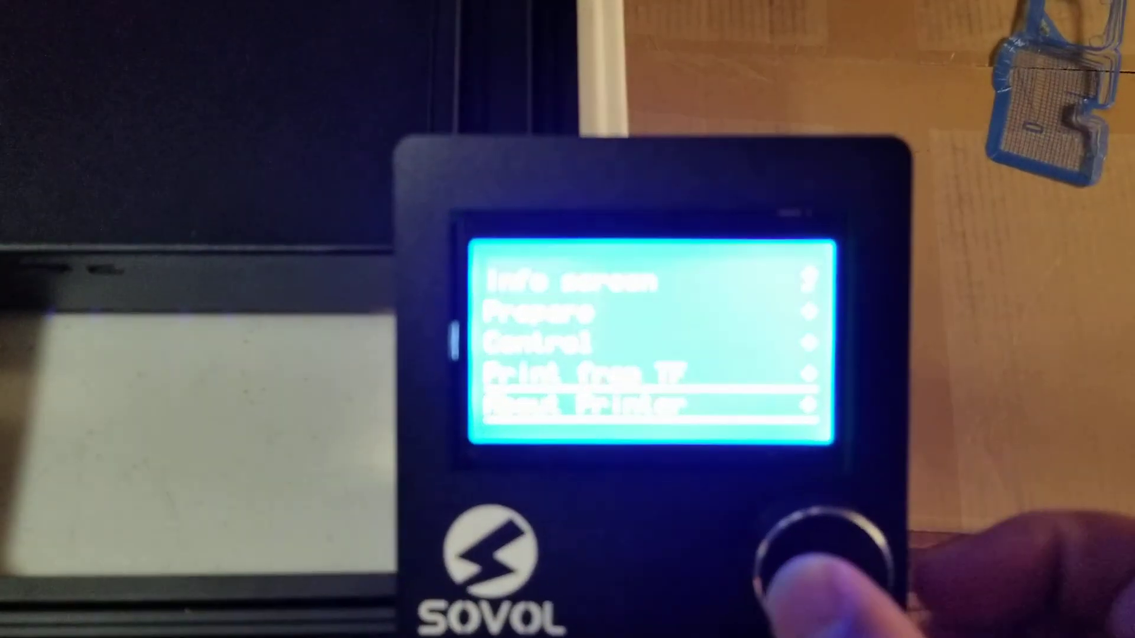
Step: Open About Printer to view firmware 1.1.6.0, one extruder and baud 115200
left_click(825, 551)
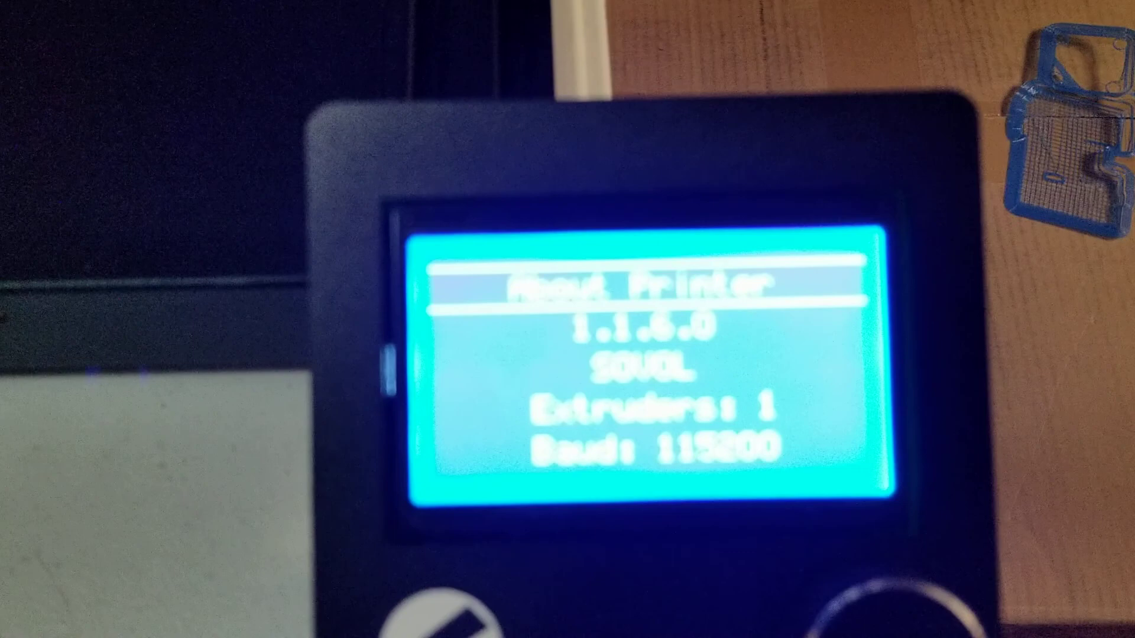